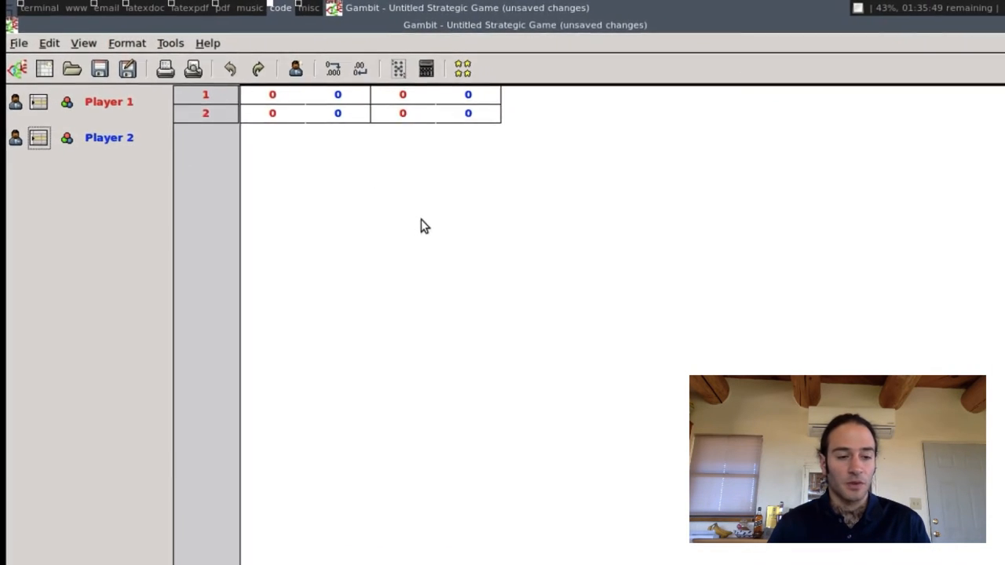
Step: Look over Gambit's menu command groups before editing the game
{"action": "left_click", "coordinate": [48, 43]}
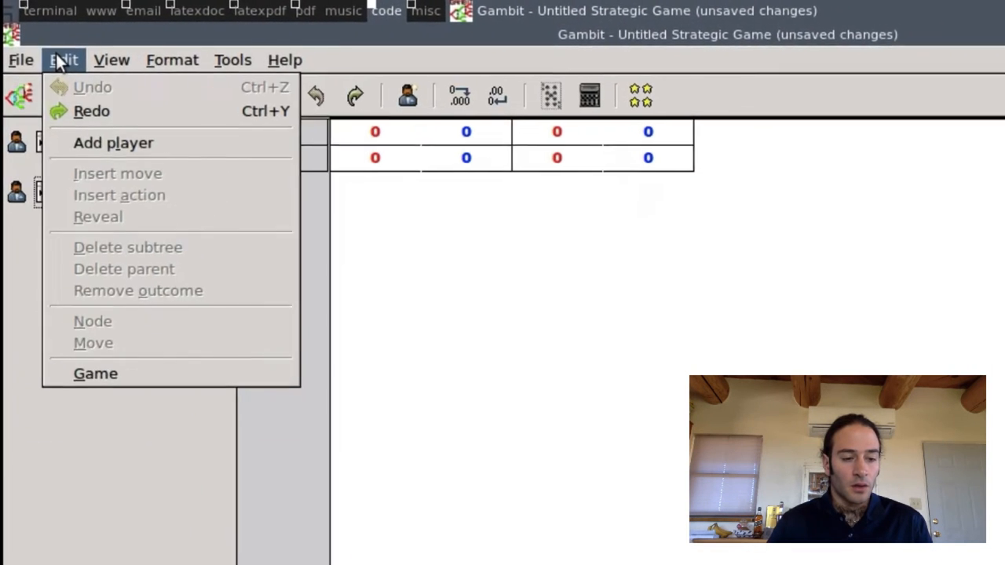
{"action": "left_click", "coordinate": [22, 61]}
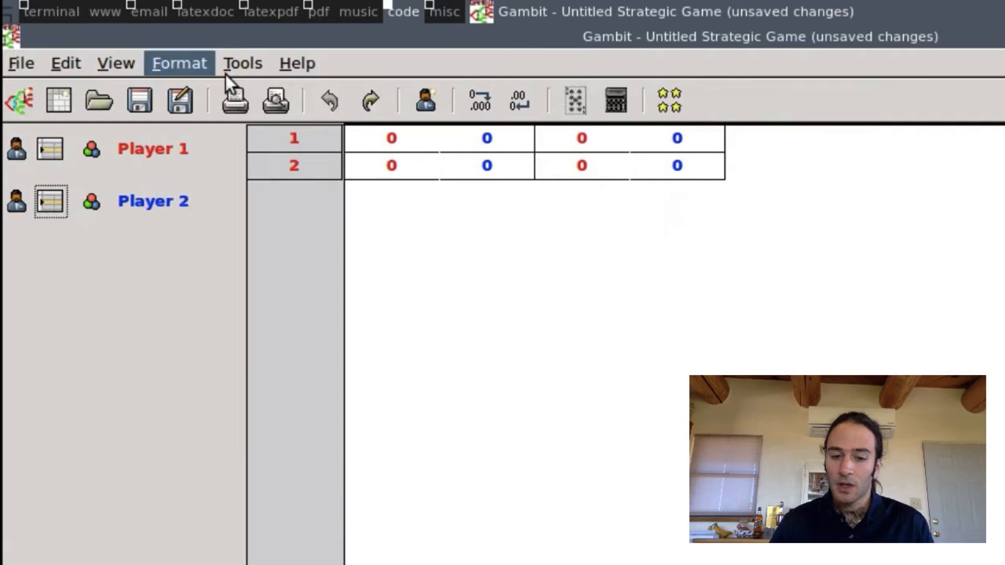
{"action": "left_click", "coordinate": [297, 63]}
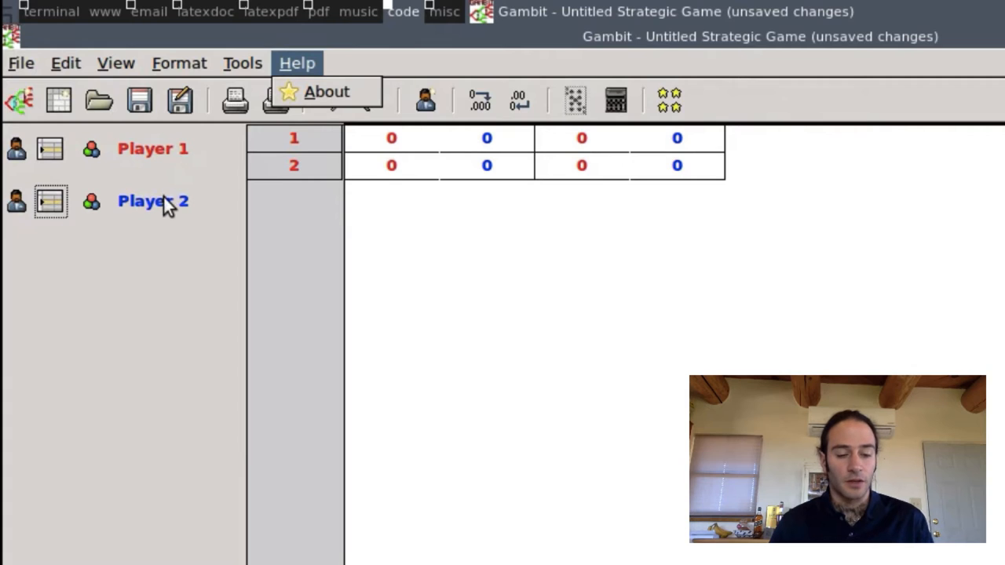
{"action": "mouse_move", "coordinate": [328, 219]}
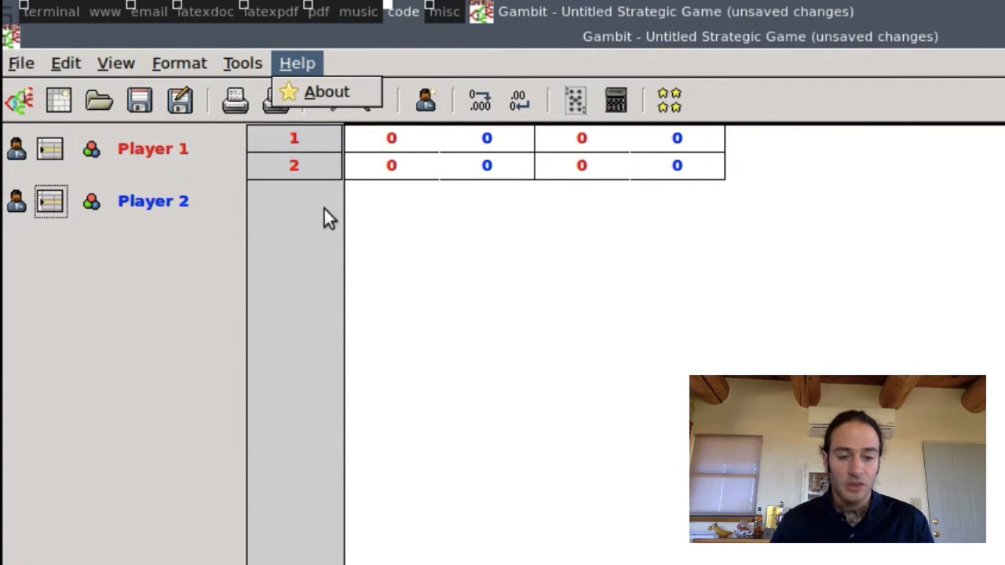
{"action": "mouse_move", "coordinate": [767, 109]}
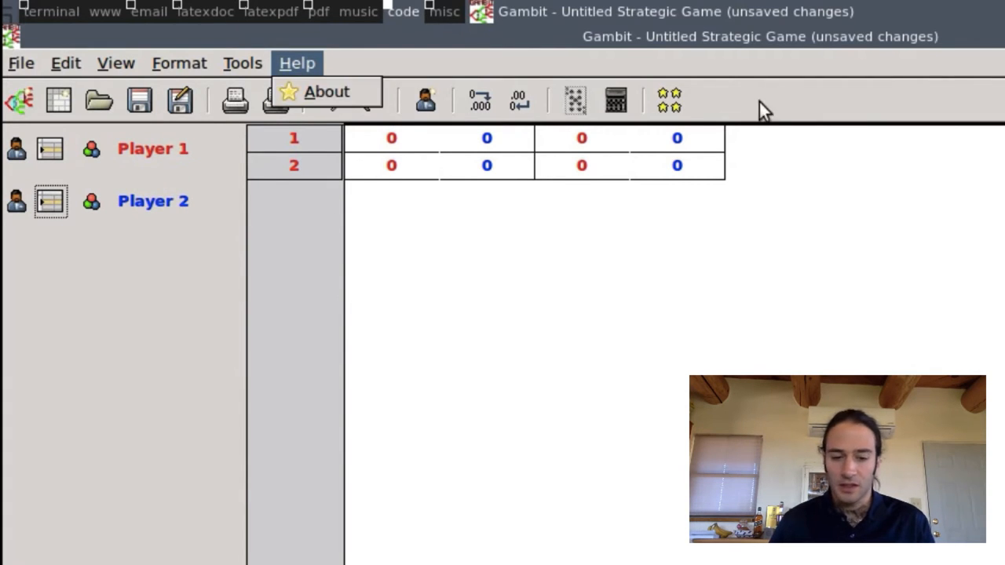
{"action": "mouse_move", "coordinate": [553, 122]}
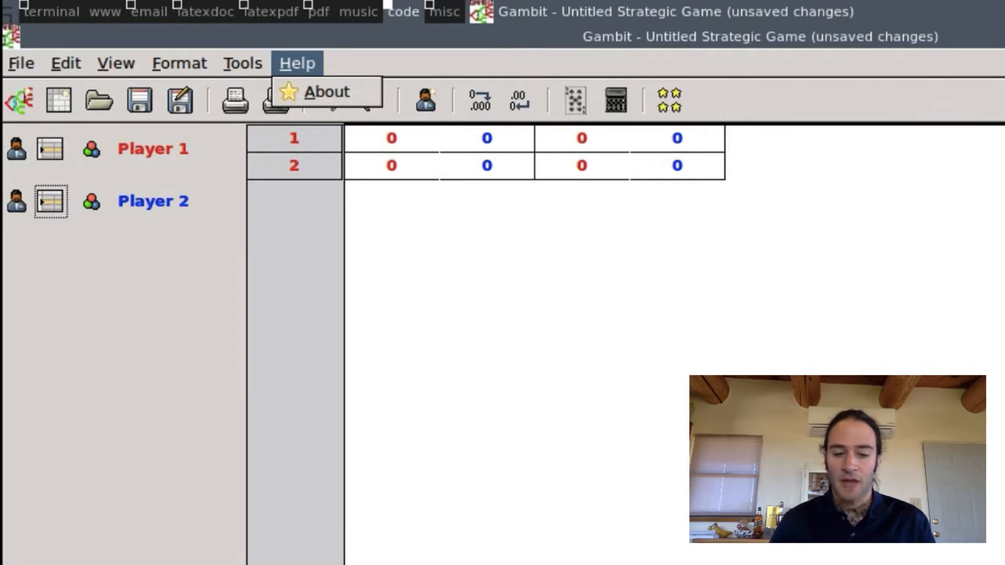
{"action": "mouse_move", "coordinate": [699, 255]}
{"action": "type", "text": "H"}
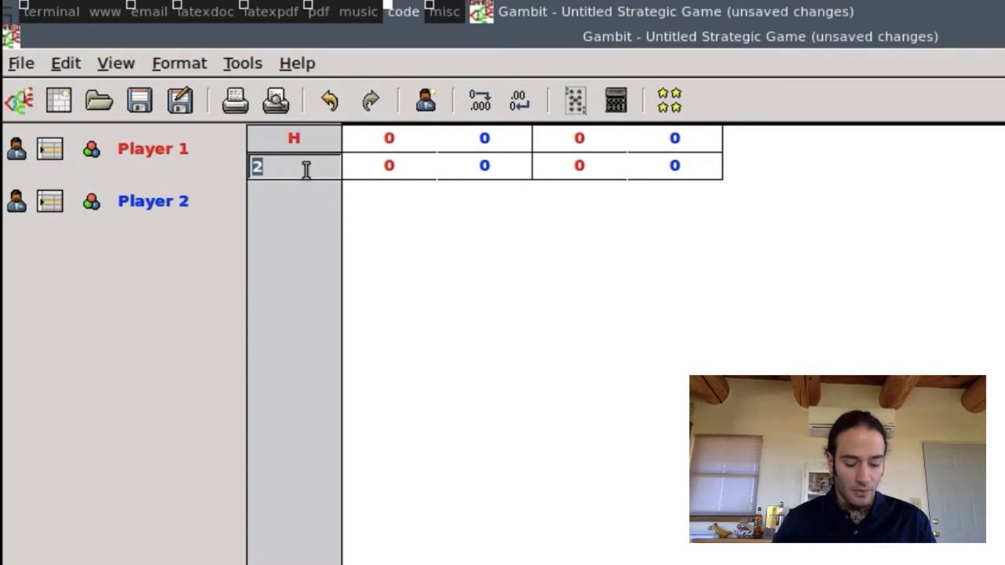
Step: Name Player 1's second strategy T and enter the matching pennies payoffs 1, 1, -1
{"action": "type", "text": "T"}
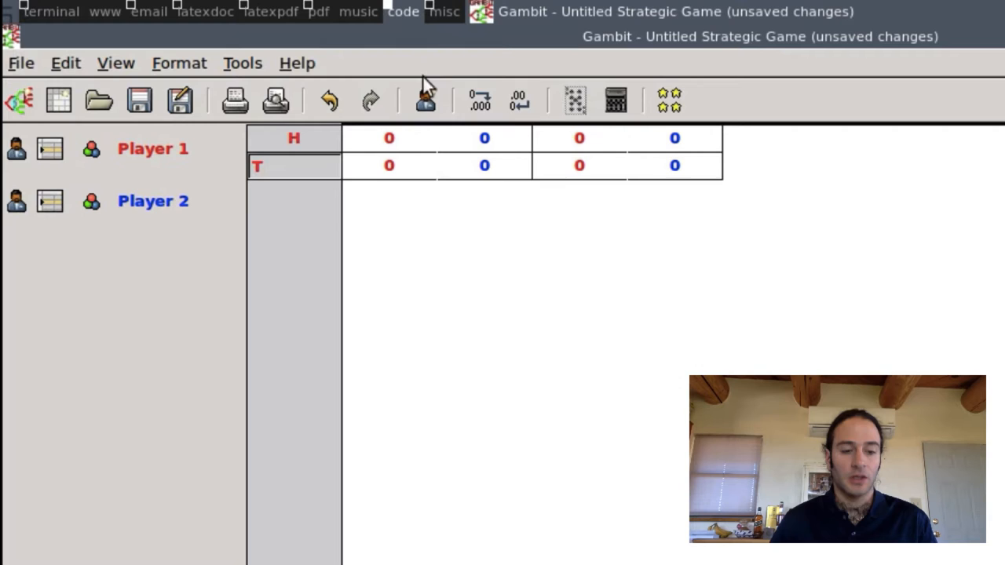
{"action": "left_click", "coordinate": [390, 138]}
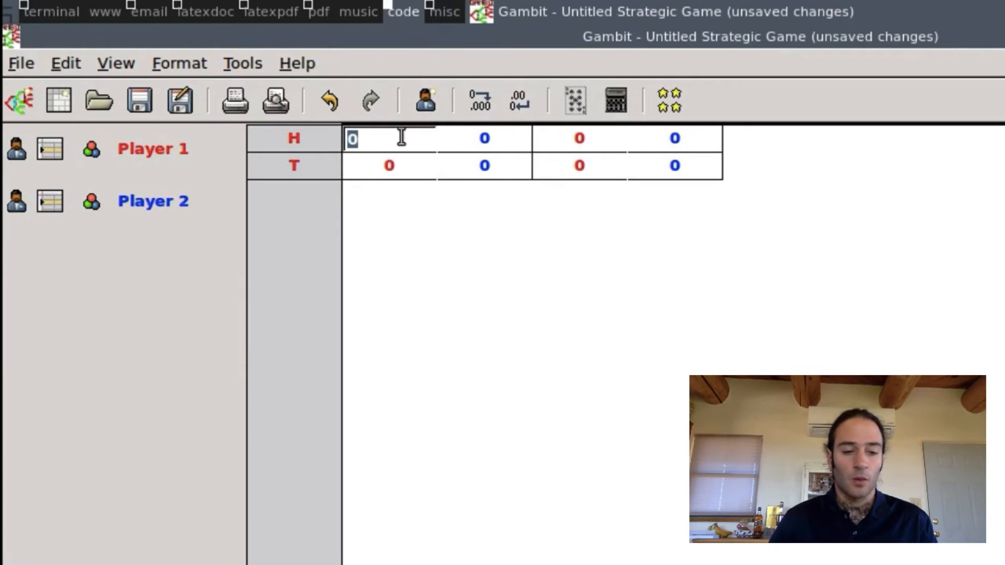
{"action": "type", "text": "1"}
{"action": "left_click", "coordinate": [579, 138]}
{"action": "type", "text": "-"}
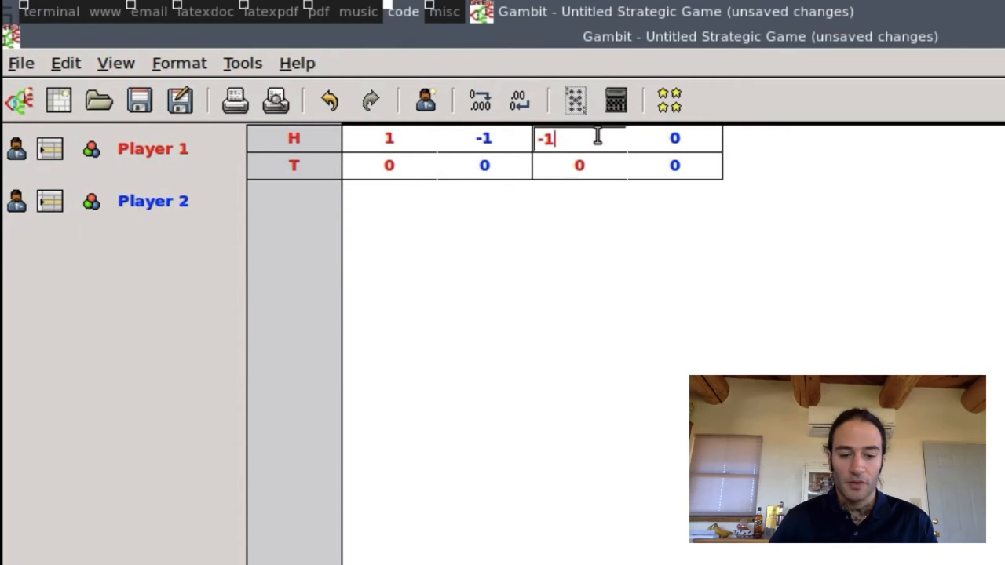
{"action": "type", "text": "1"}
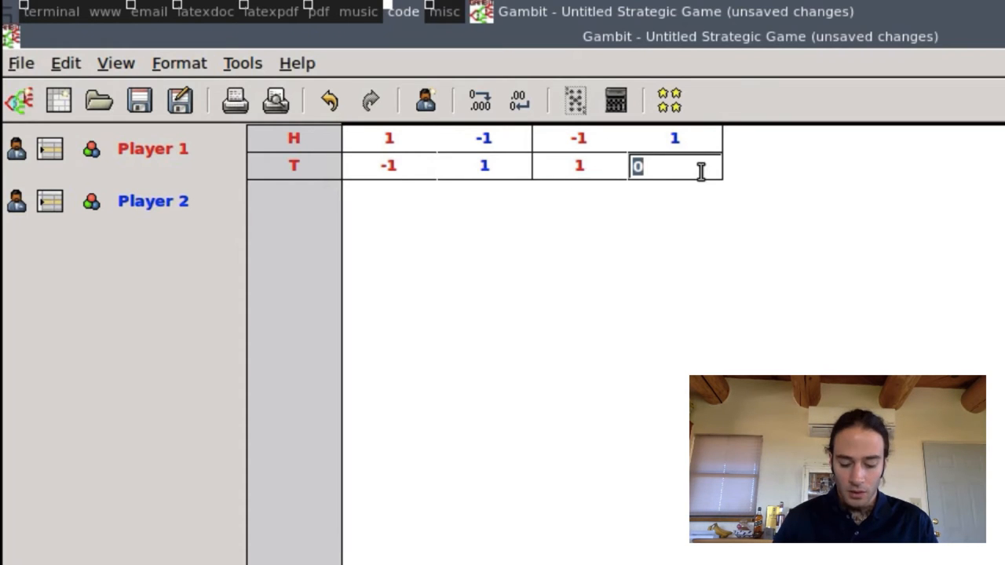
{"action": "type", "text": "-1"}
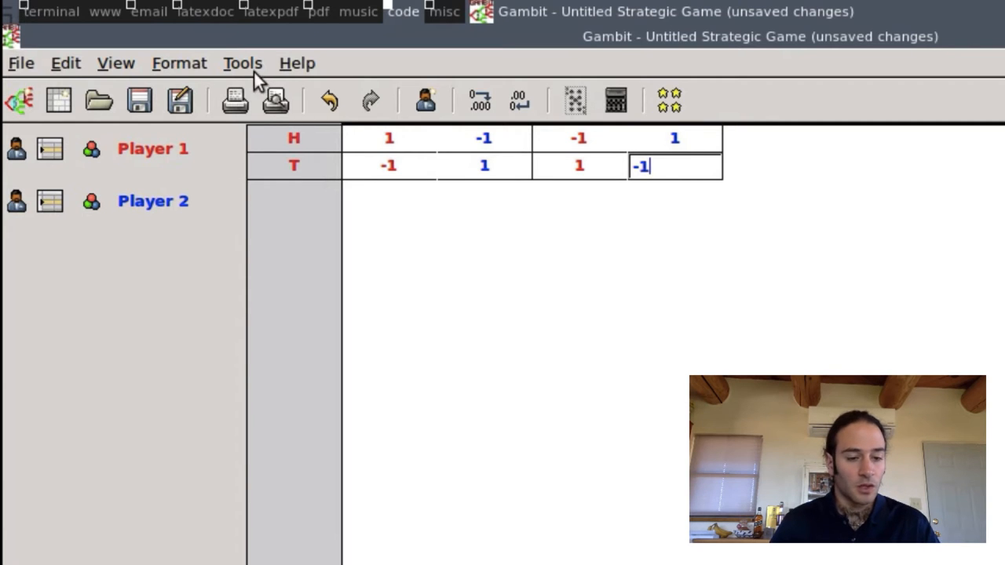
Step: Compute one Nash equilibrium with Gambit's recommended method via Tools > Equilibrium
{"action": "left_click", "coordinate": [242, 62]}
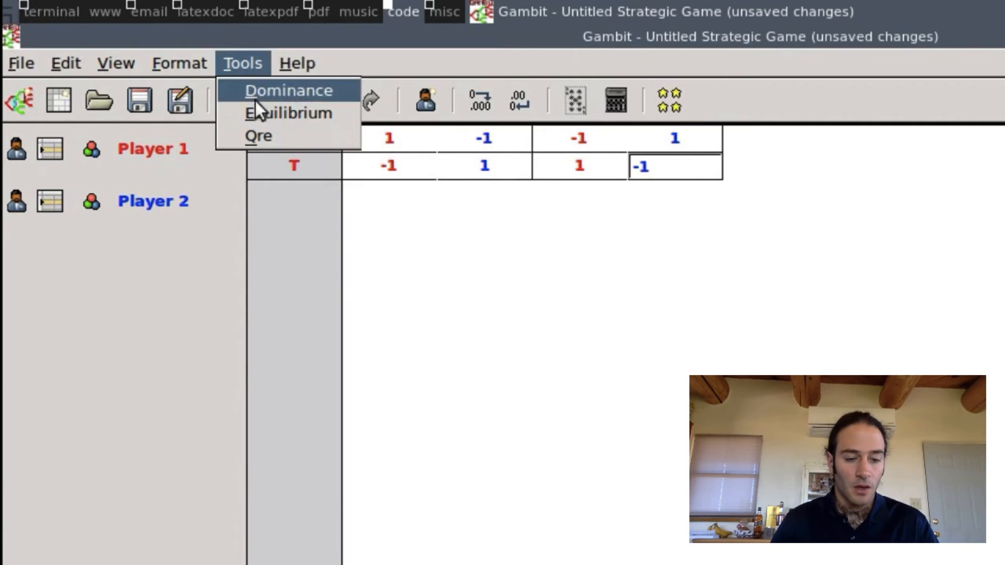
{"action": "left_click", "coordinate": [287, 113]}
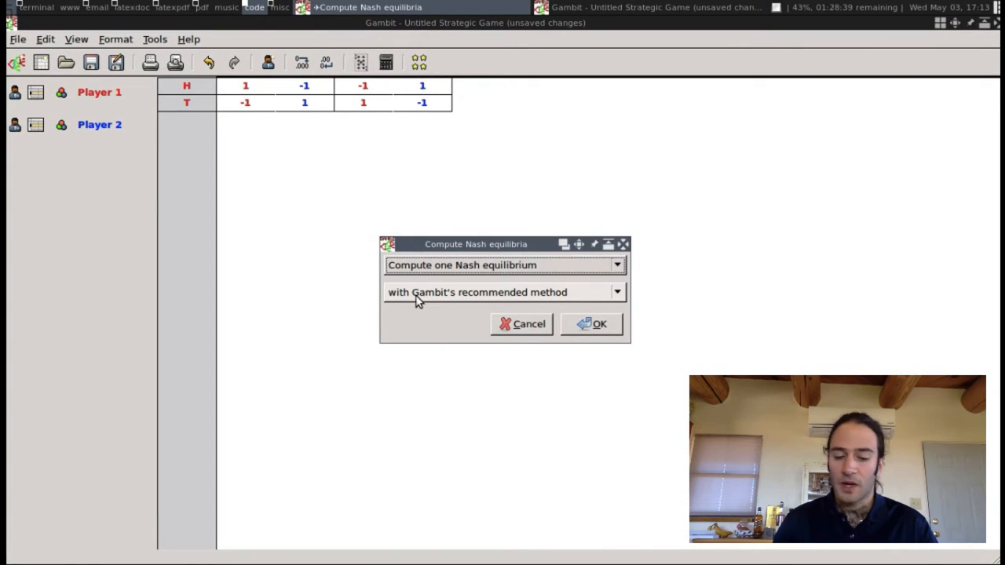
{"action": "mouse_move", "coordinate": [472, 301]}
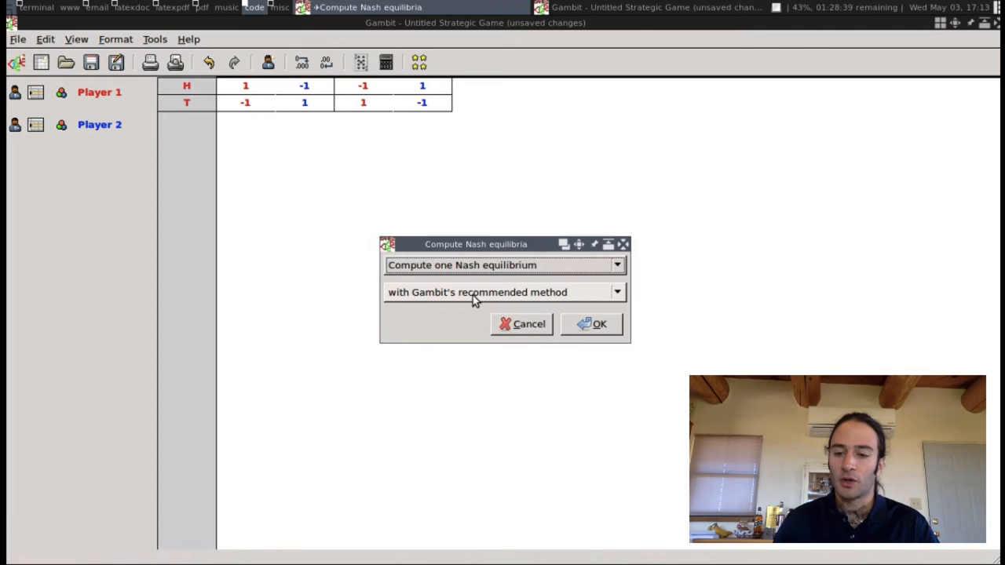
{"action": "mouse_move", "coordinate": [448, 297]}
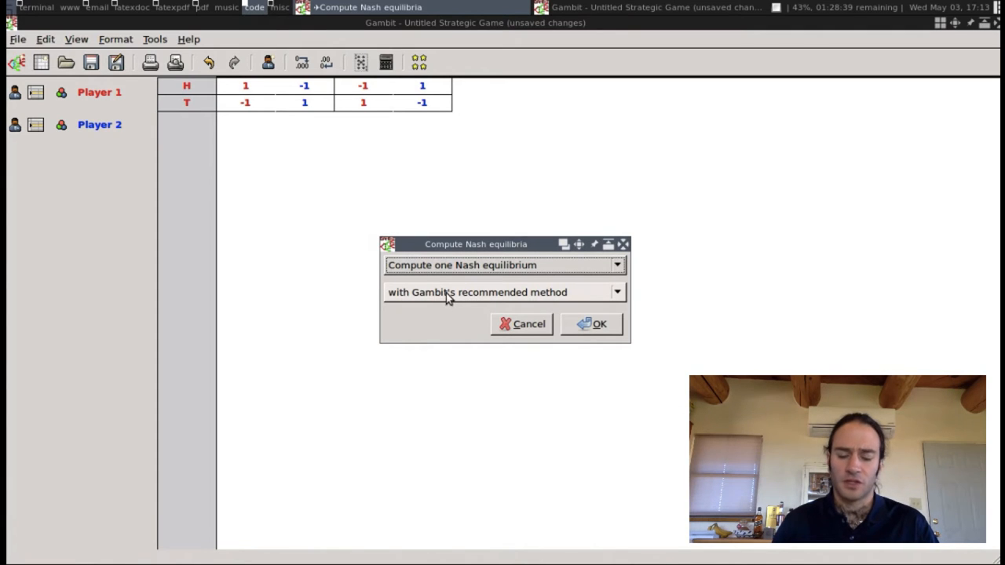
{"action": "mouse_move", "coordinate": [574, 311]}
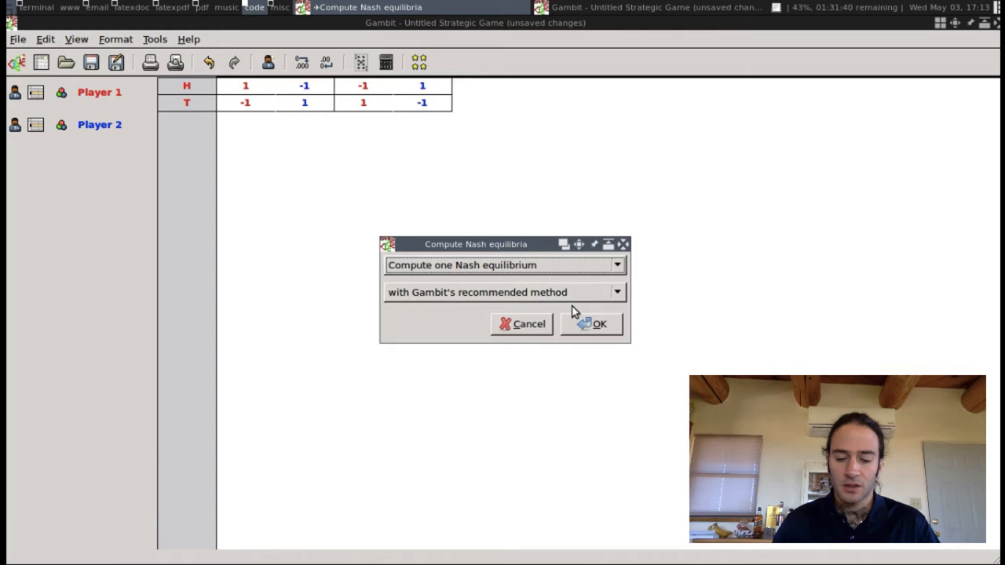
{"action": "left_click", "coordinate": [598, 324]}
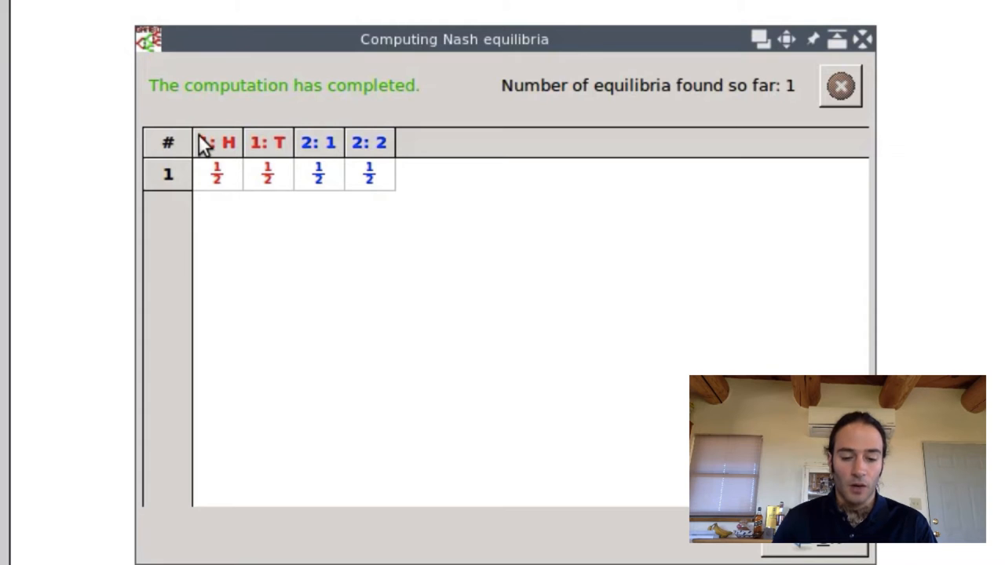
{"action": "mouse_move", "coordinate": [279, 140]}
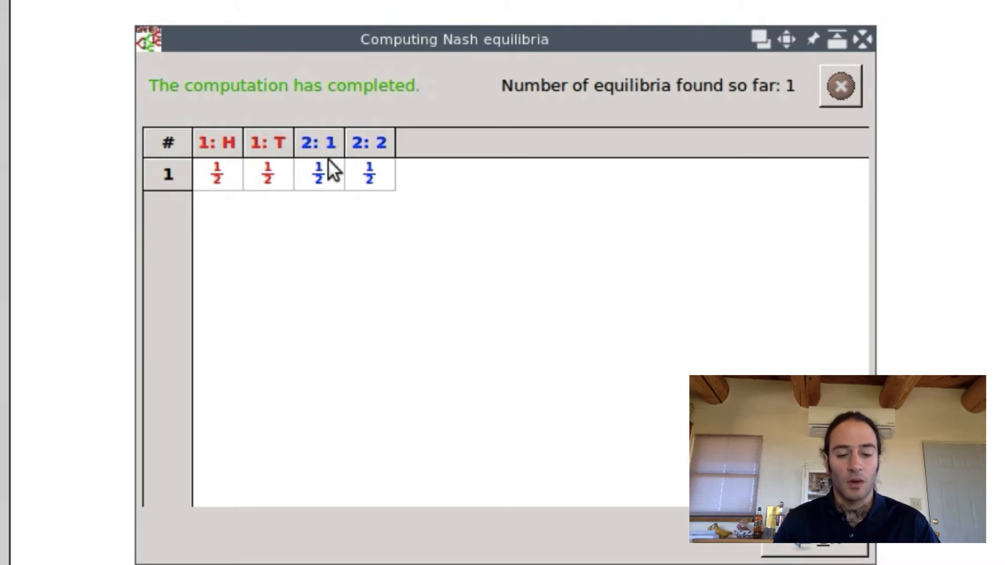
{"action": "mouse_move", "coordinate": [578, 223]}
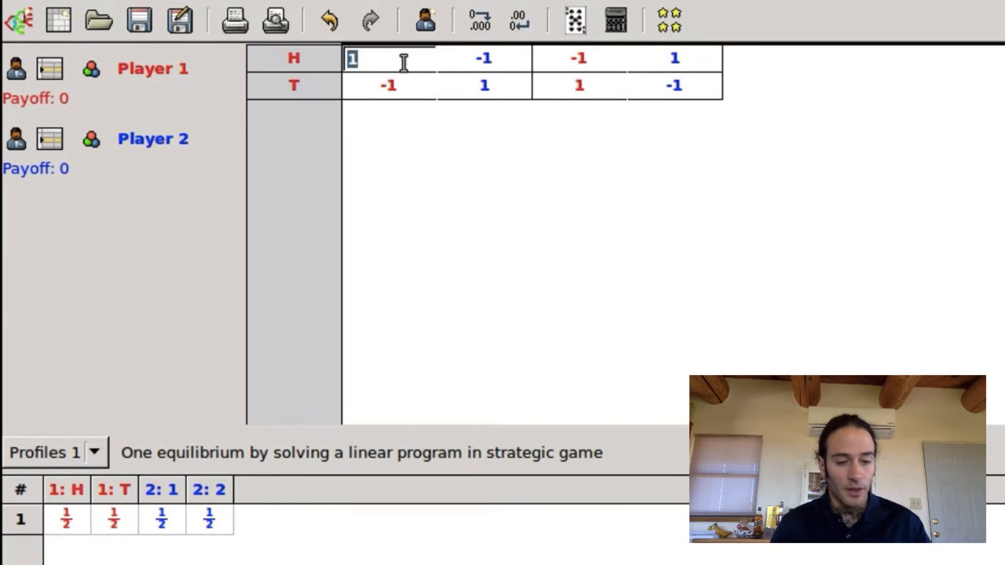
Step: Set Player 1's top-left payoff to 2
{"action": "type", "text": "2"}
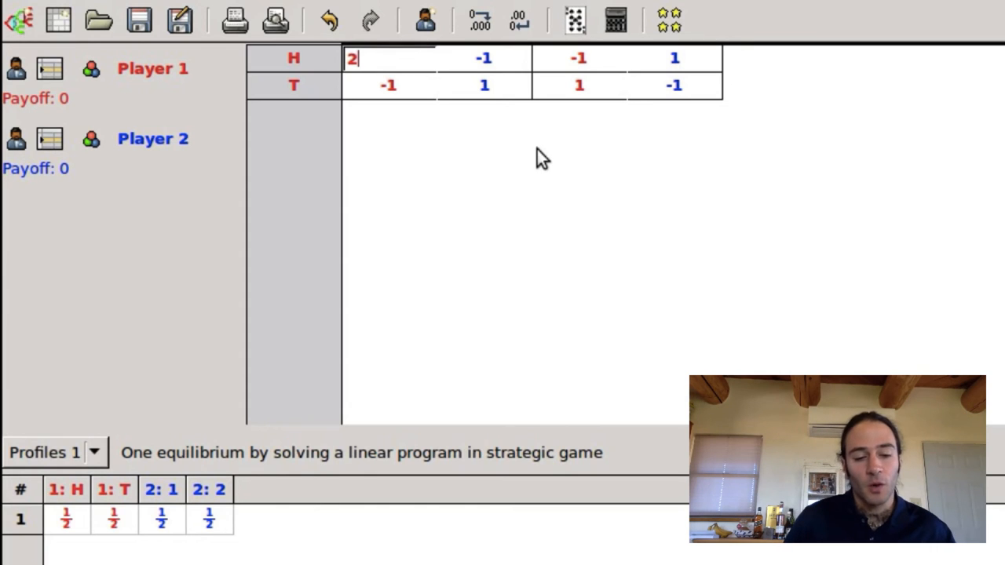
{"action": "mouse_move", "coordinate": [629, 116]}
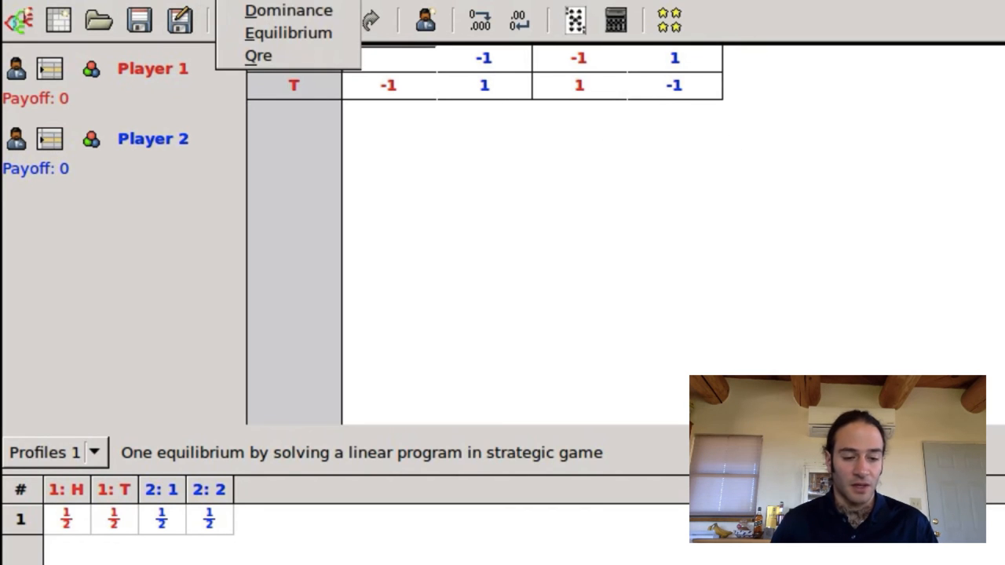
Step: Recompute one Nash equilibrium of the modified game with the recommended method
{"action": "left_click", "coordinate": [288, 32]}
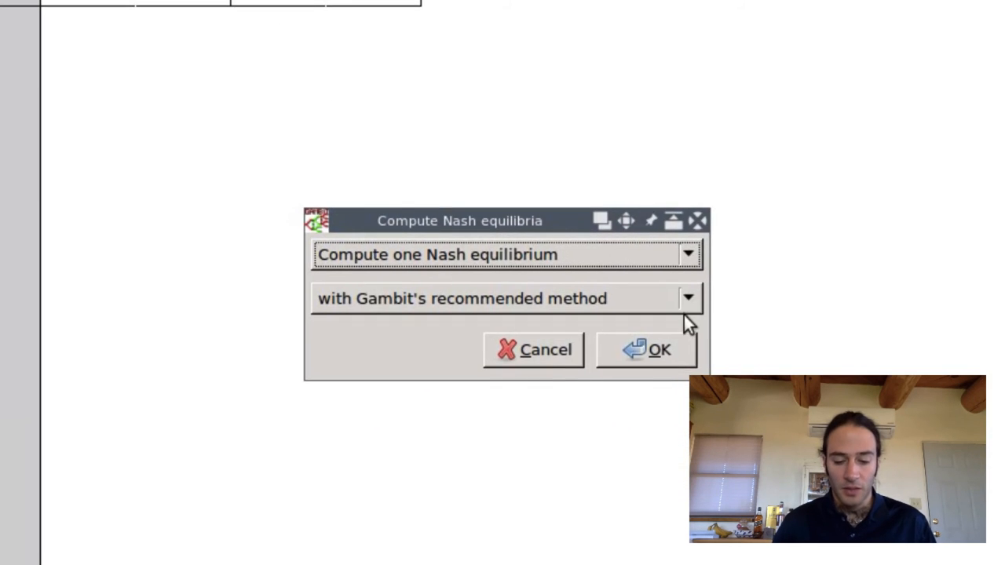
{"action": "left_click", "coordinate": [658, 349]}
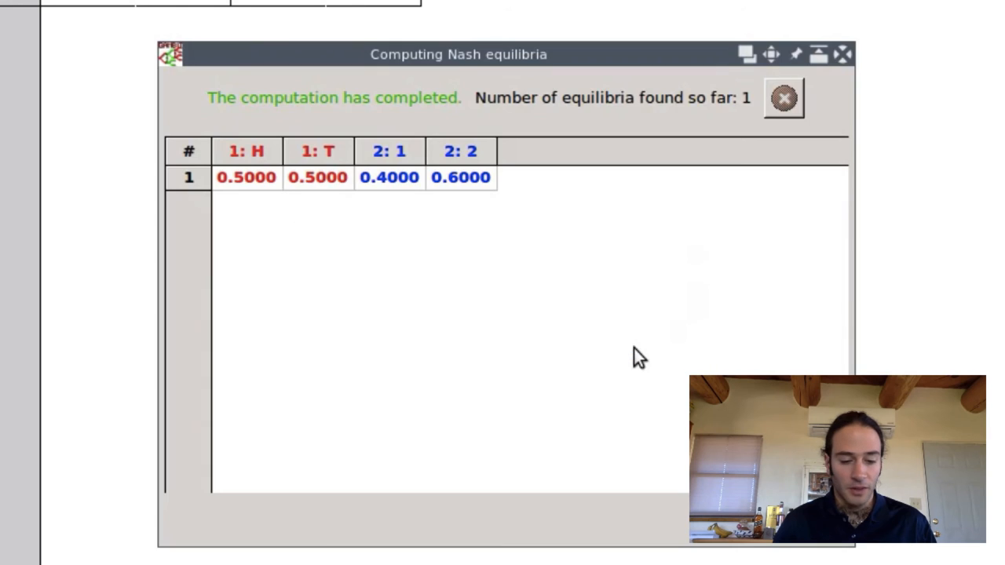
{"action": "mouse_move", "coordinate": [314, 217]}
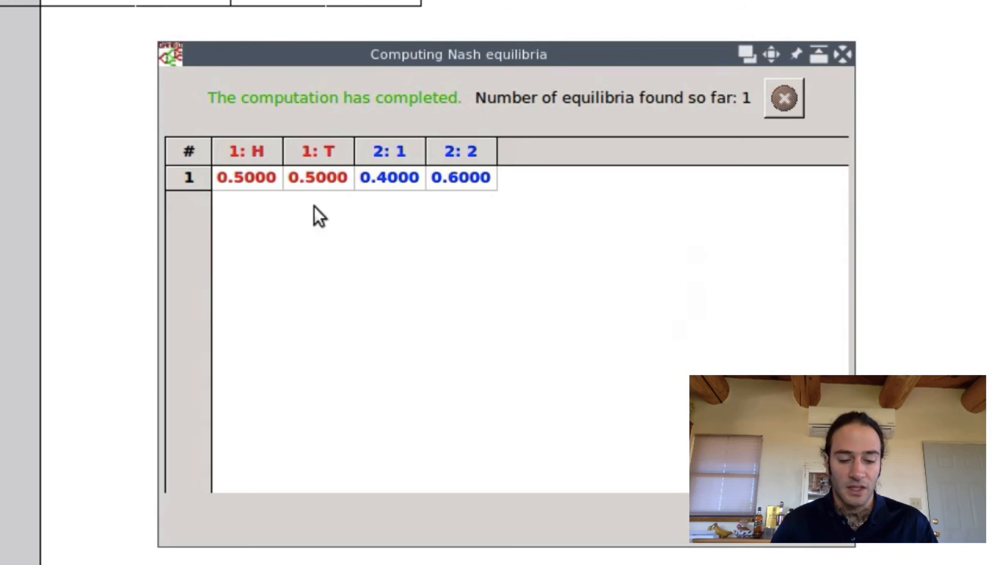
{"action": "mouse_move", "coordinate": [252, 173]}
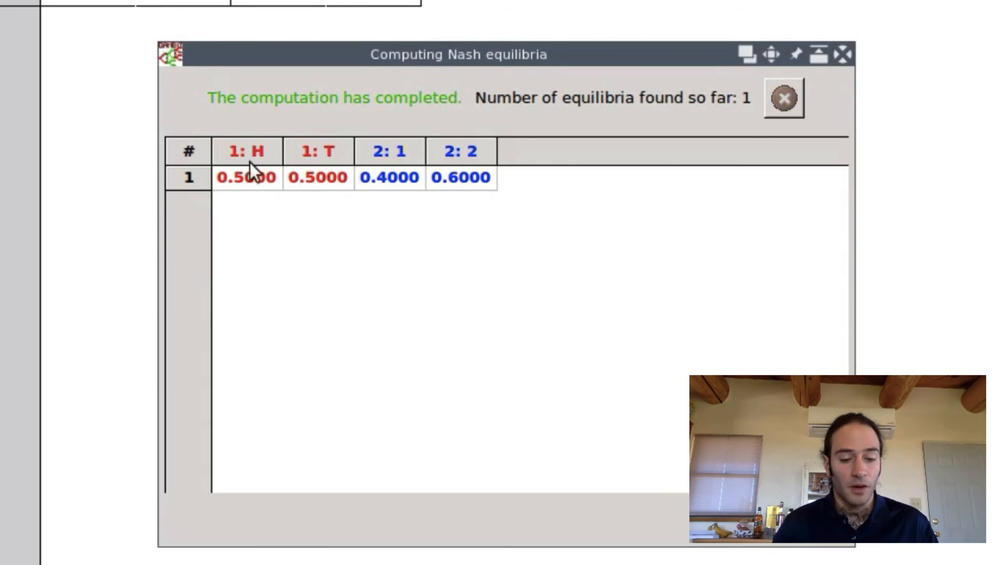
{"action": "mouse_move", "coordinate": [267, 192]}
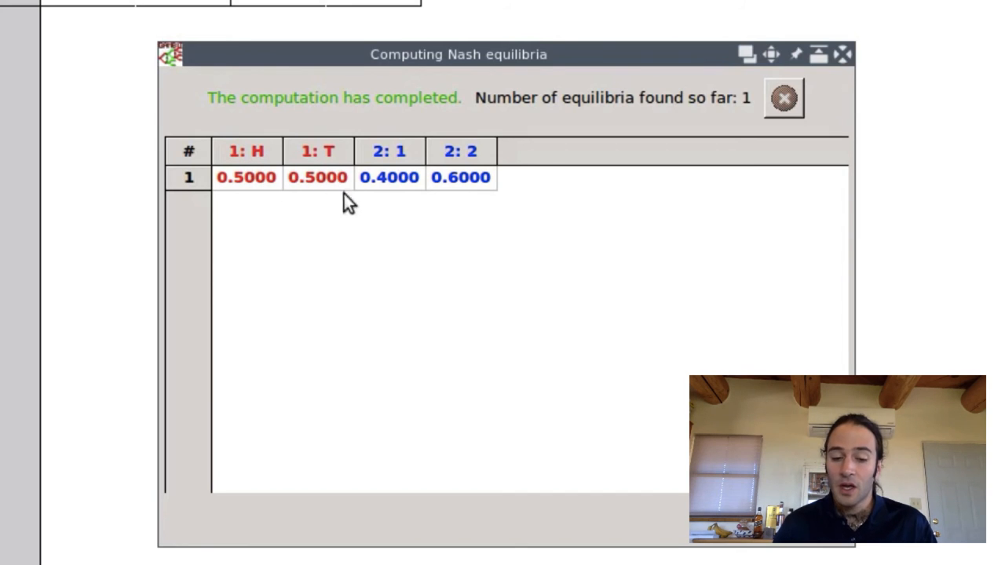
{"action": "mouse_move", "coordinate": [468, 189]}
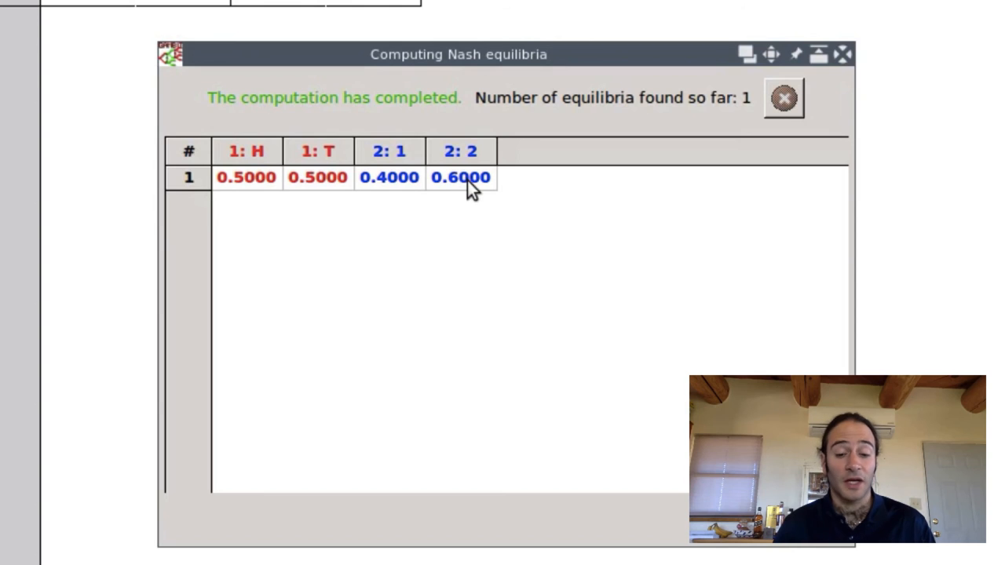
{"action": "mouse_move", "coordinate": [447, 188]}
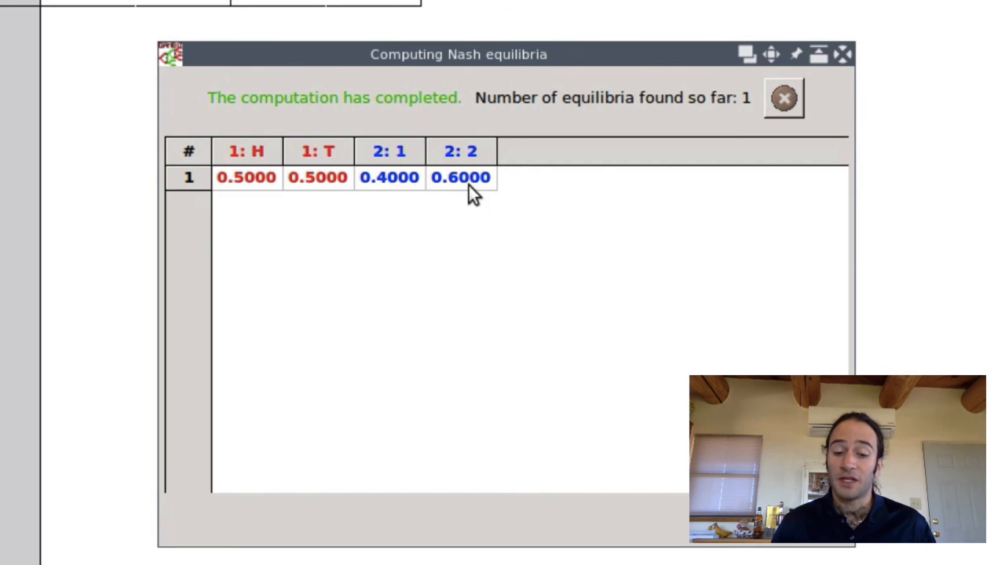
{"action": "mouse_move", "coordinate": [487, 189]}
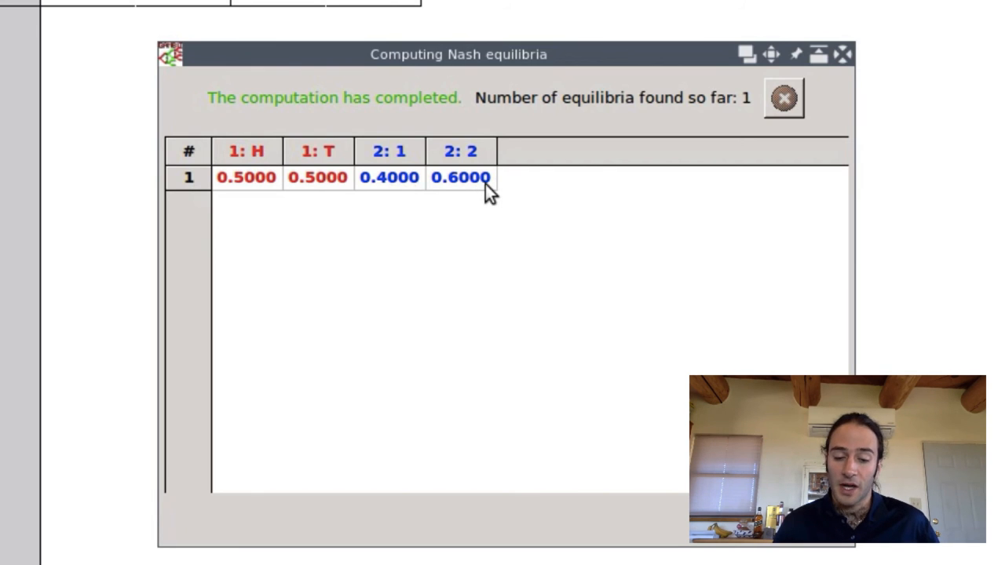
{"action": "mouse_move", "coordinate": [393, 189]}
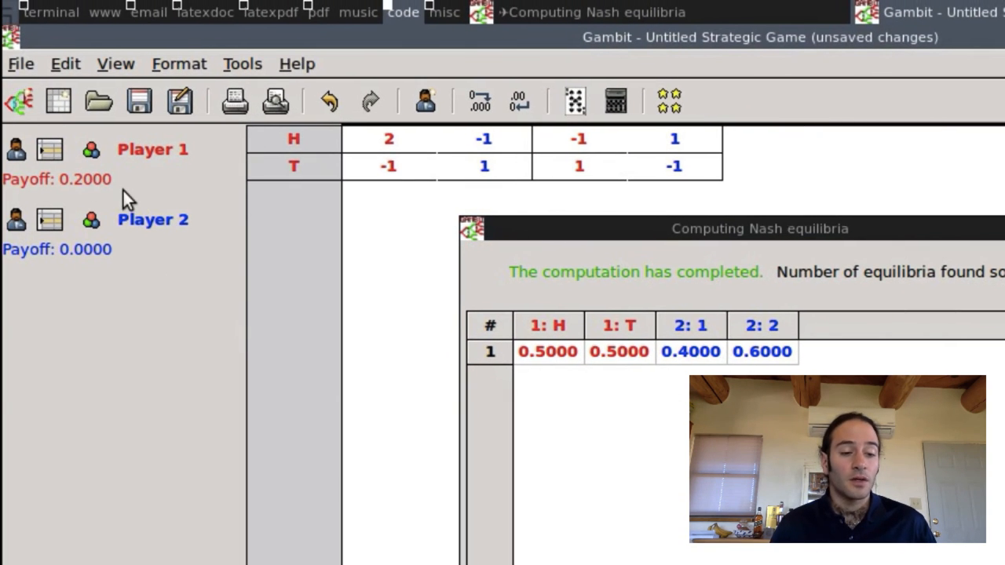
{"action": "mouse_move", "coordinate": [101, 183]}
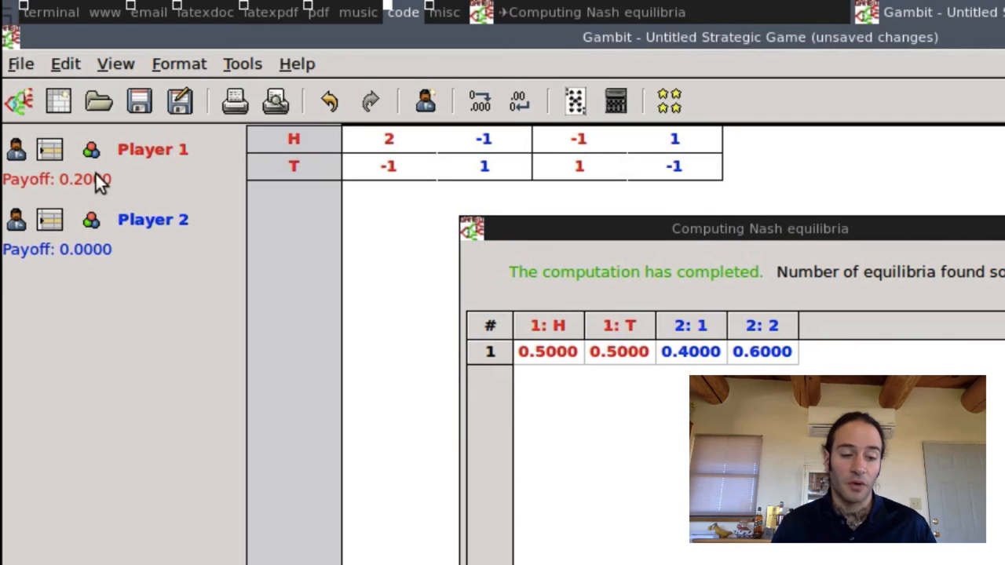
{"action": "mouse_move", "coordinate": [104, 257]}
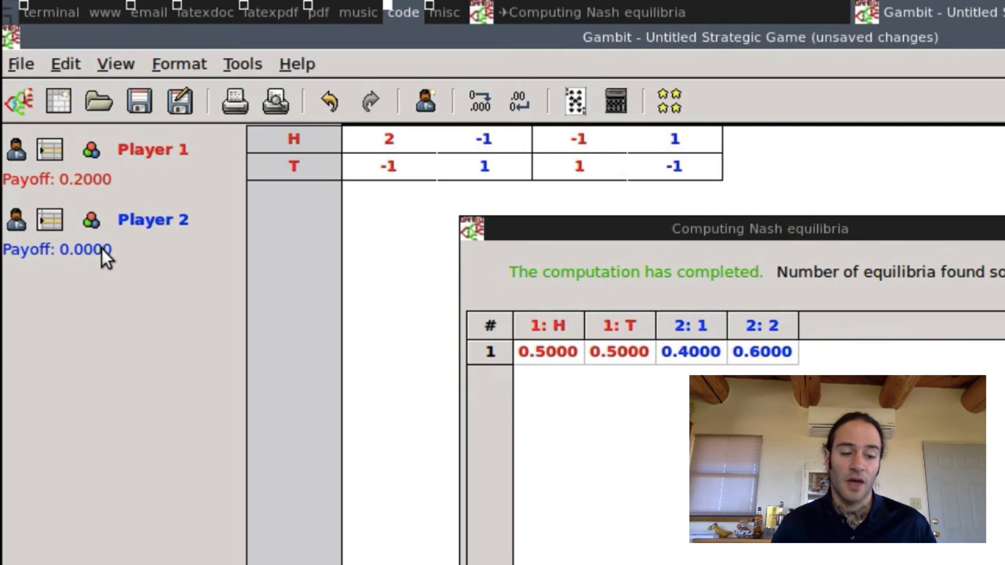